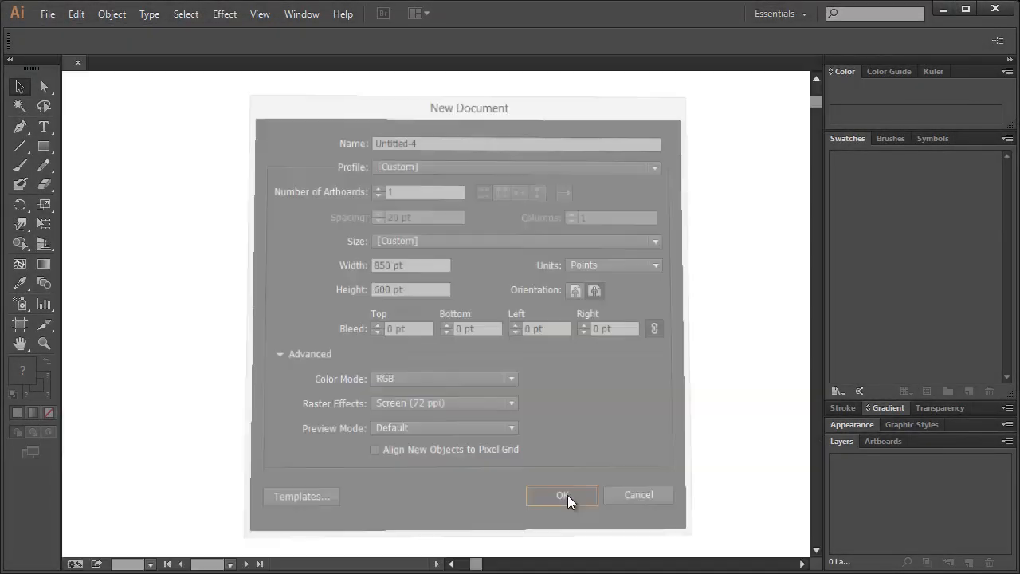
# Step: Confirm the New Document dialog to get an 850 by 600 pt RGB artboard
pyautogui.click(562, 494)
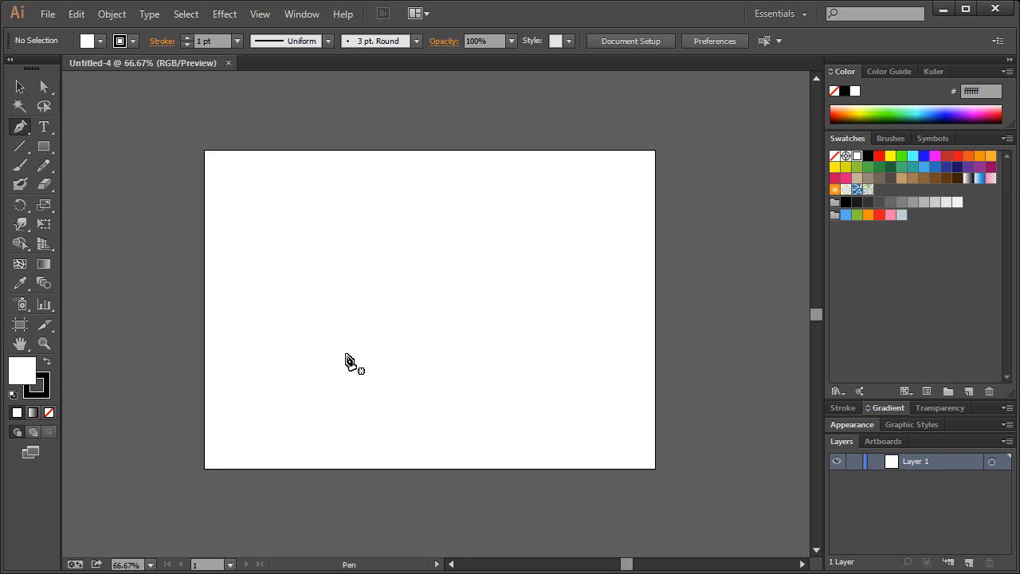
# Step: Draw the dark grey nib outline with the Pen tool, then pick the Mesh tool
pyautogui.click(309, 373)
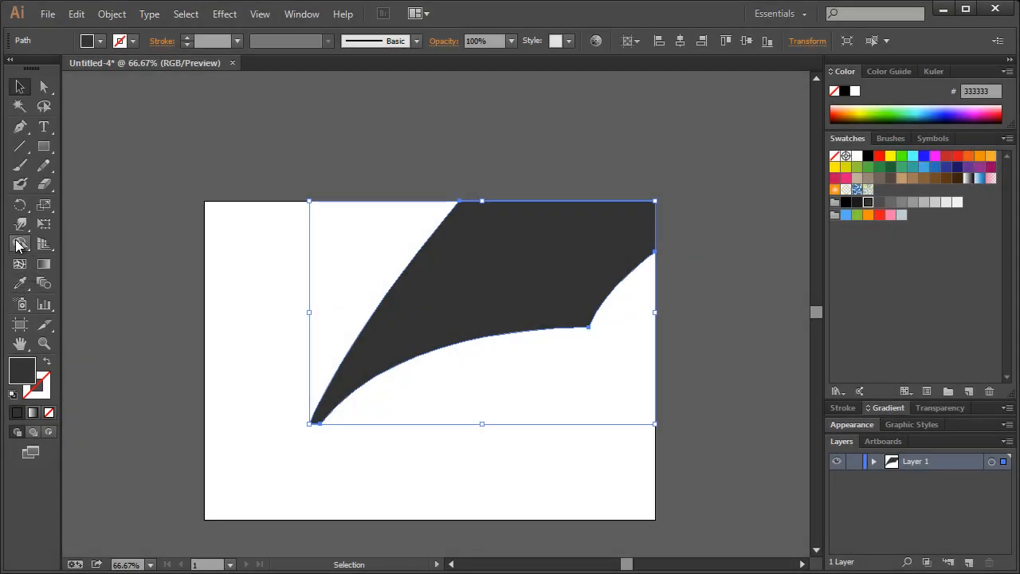
pyautogui.click(19, 244)
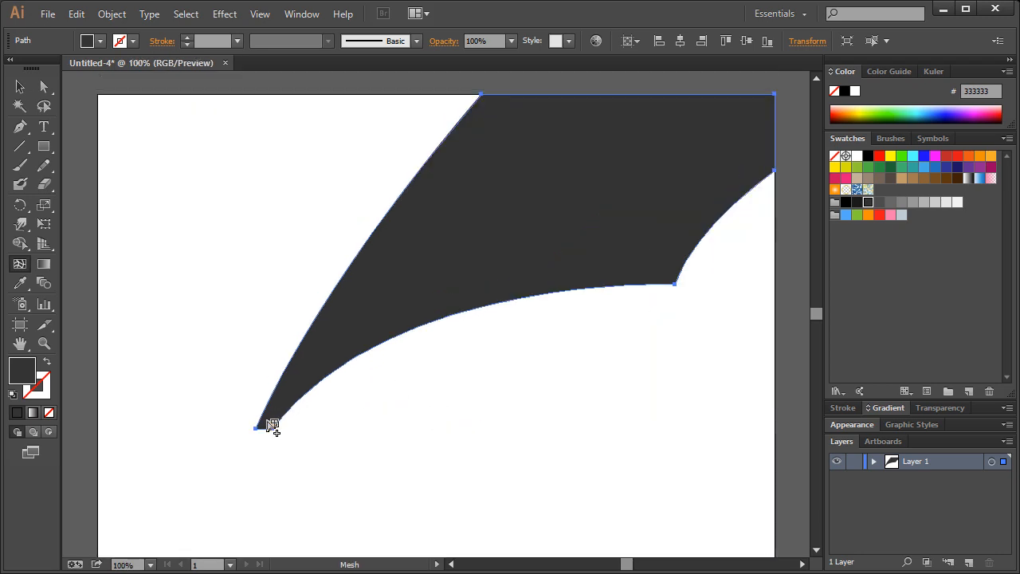
# Step: Add mesh points on the nib and colour them grey, black and pale grey, reshaping the lower mesh line
pyautogui.click(268, 424)
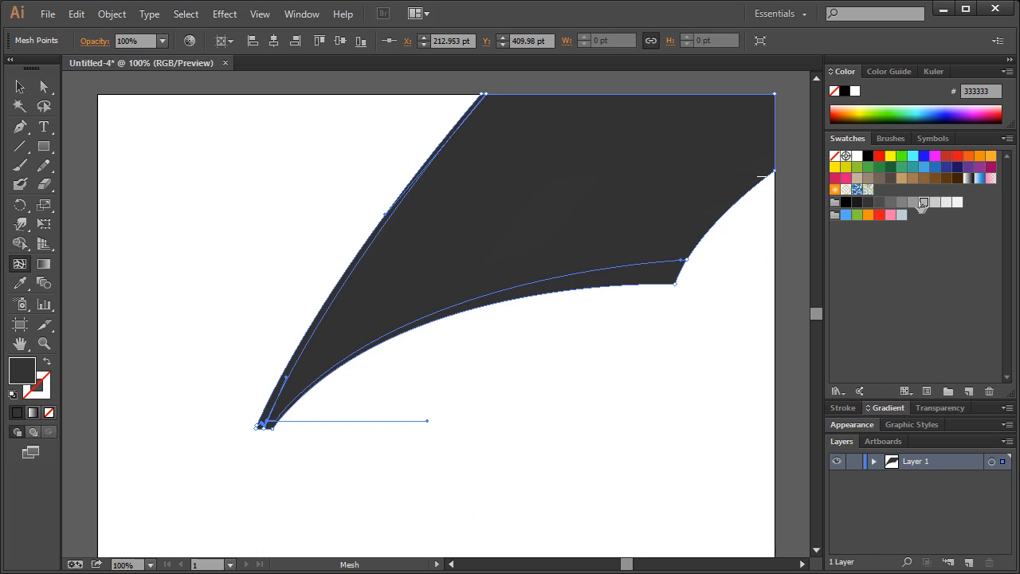
pyautogui.click(953, 201)
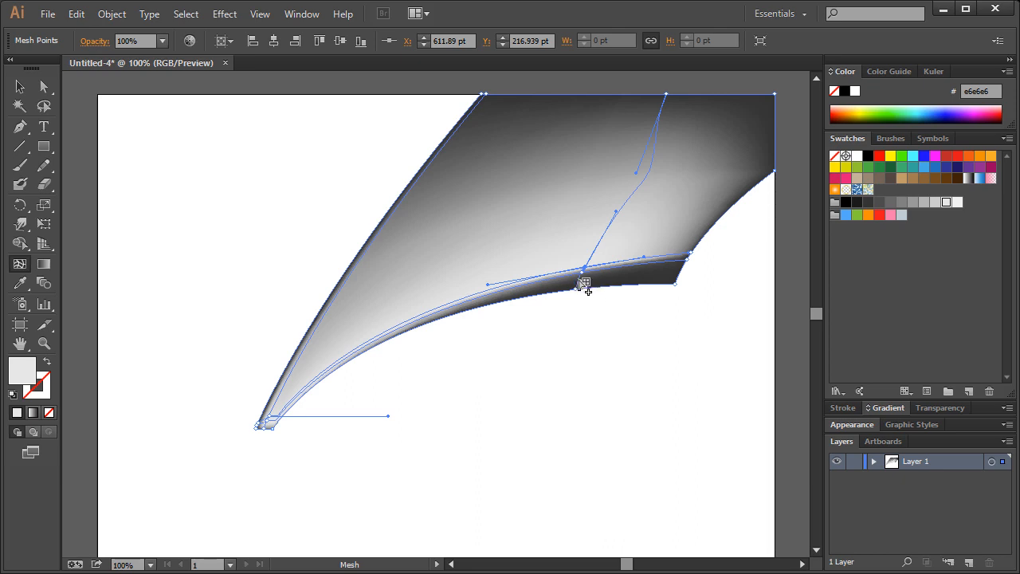
pyautogui.moveTo(586, 284); pyautogui.dragTo(574, 284)
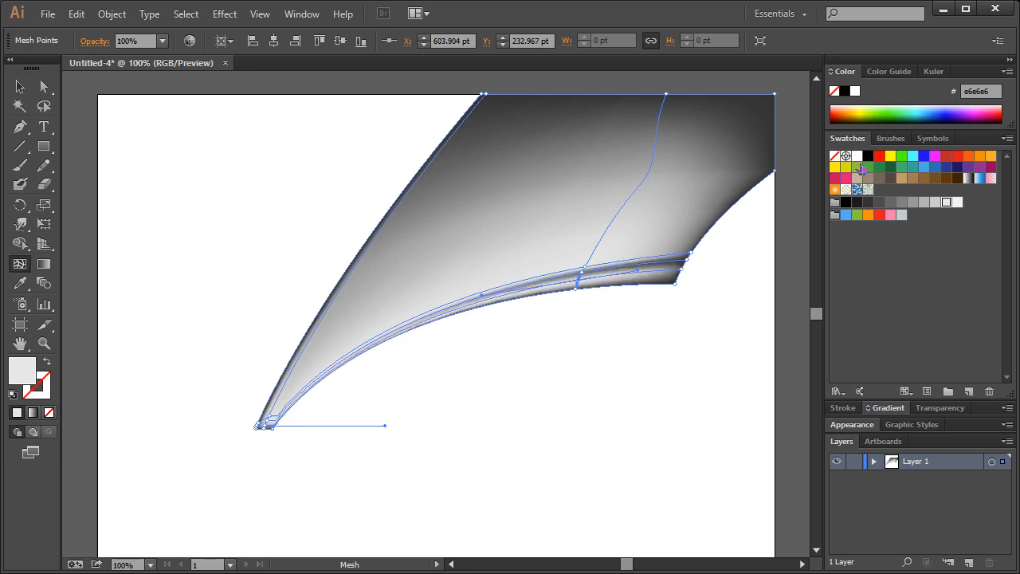
pyautogui.click(868, 156)
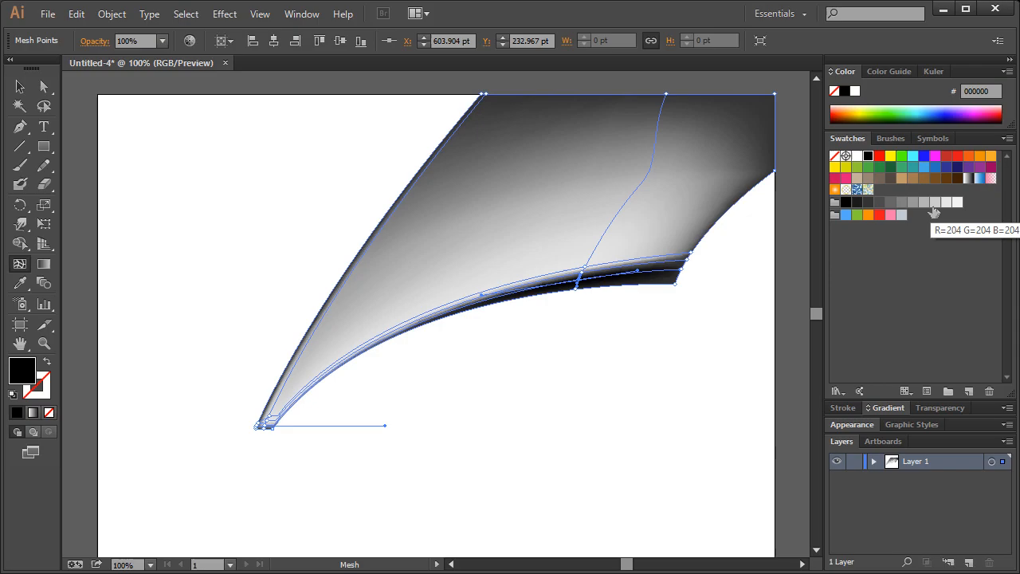
pyautogui.click(937, 201)
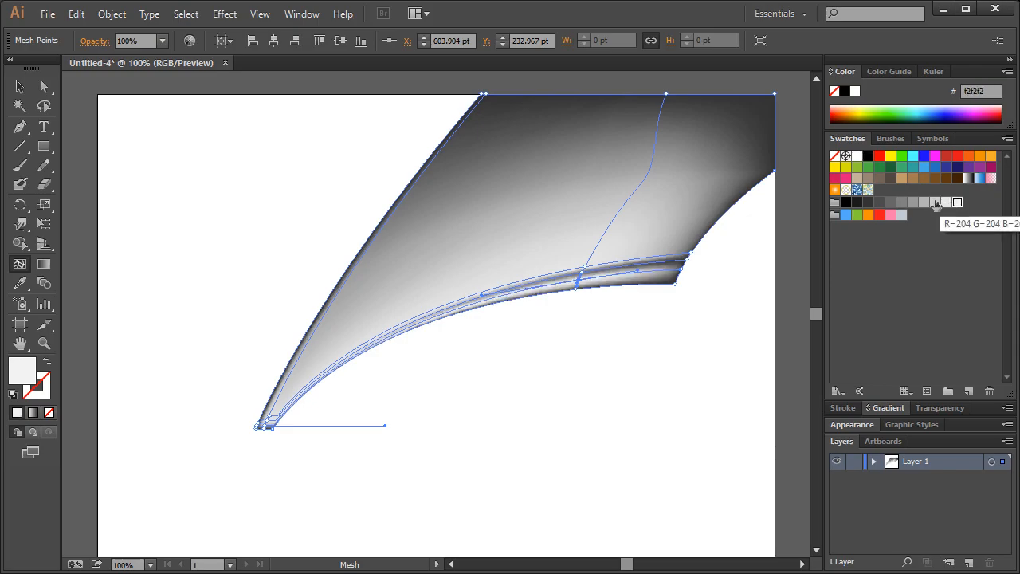
pyautogui.click(309, 466)
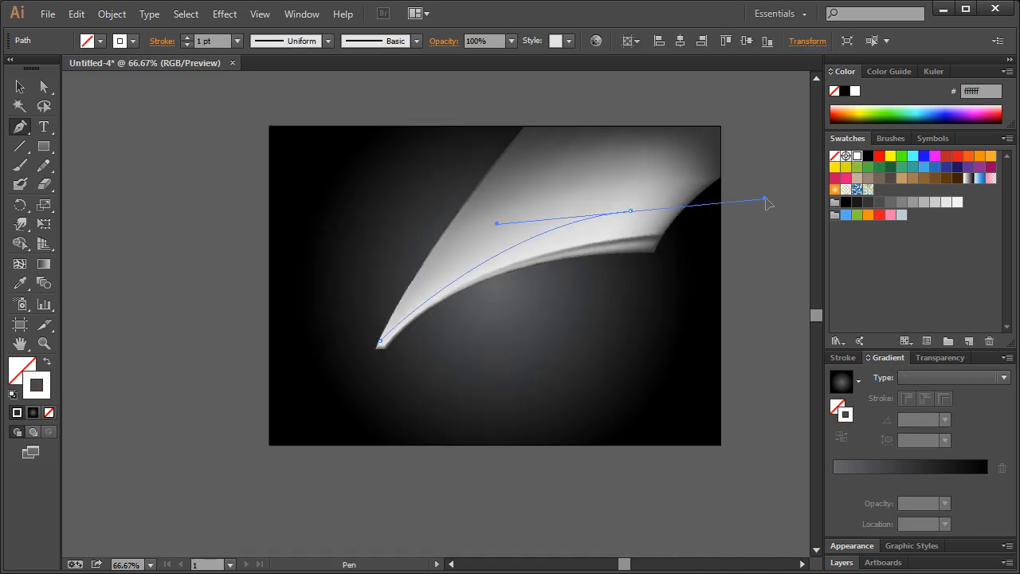
# Step: Bend the new Pen path into a curve tracing the nib's contour
pyautogui.moveTo(765, 200); pyautogui.dragTo(596, 89)
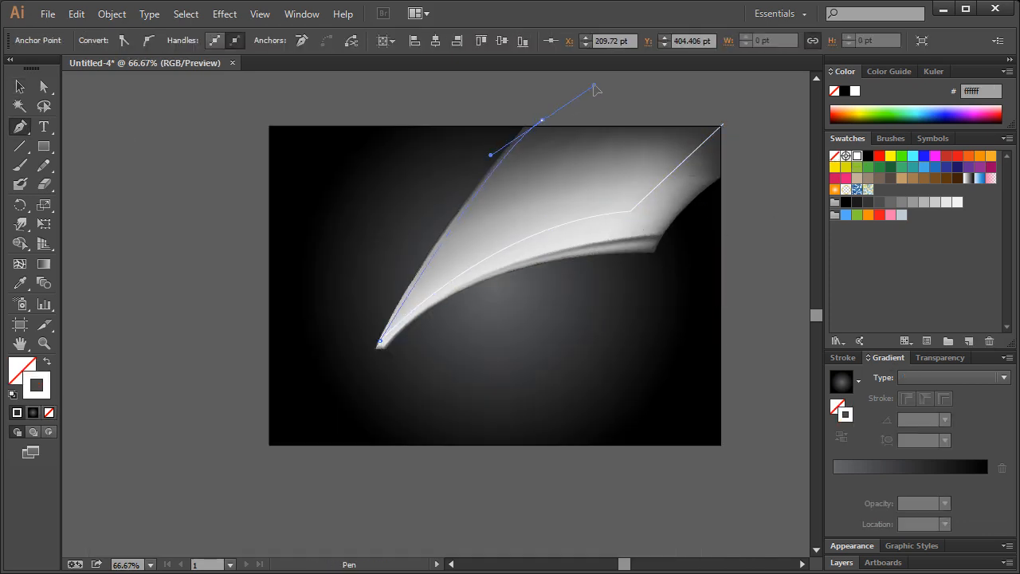